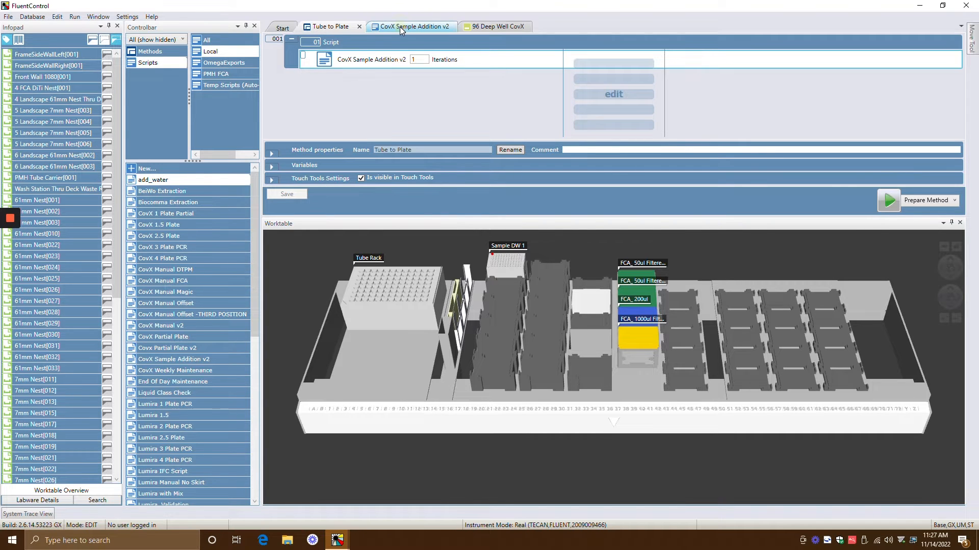
- Show the CovX Sample Addition v2 script with its properties expanded
{"action": "left_click", "coordinate": [410, 27]}
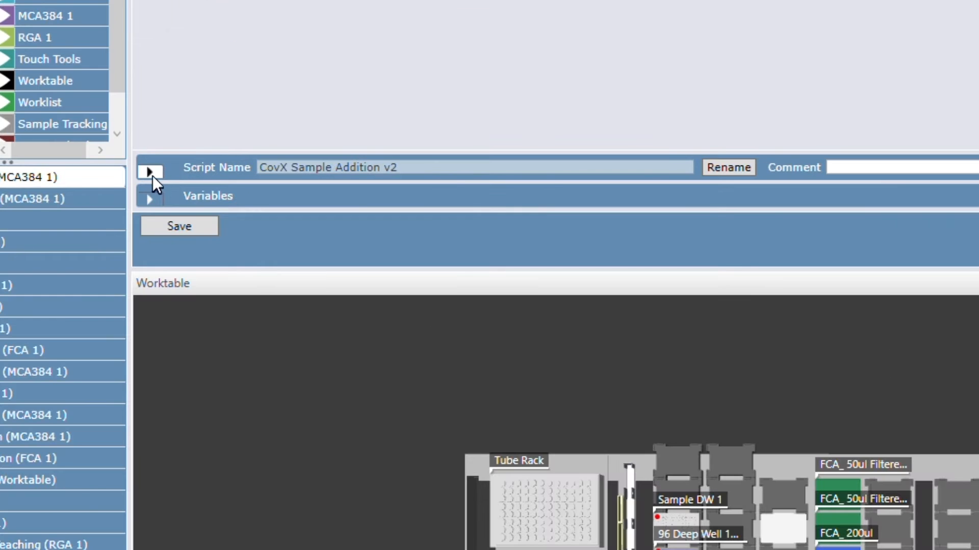
{"action": "left_click", "coordinate": [150, 172]}
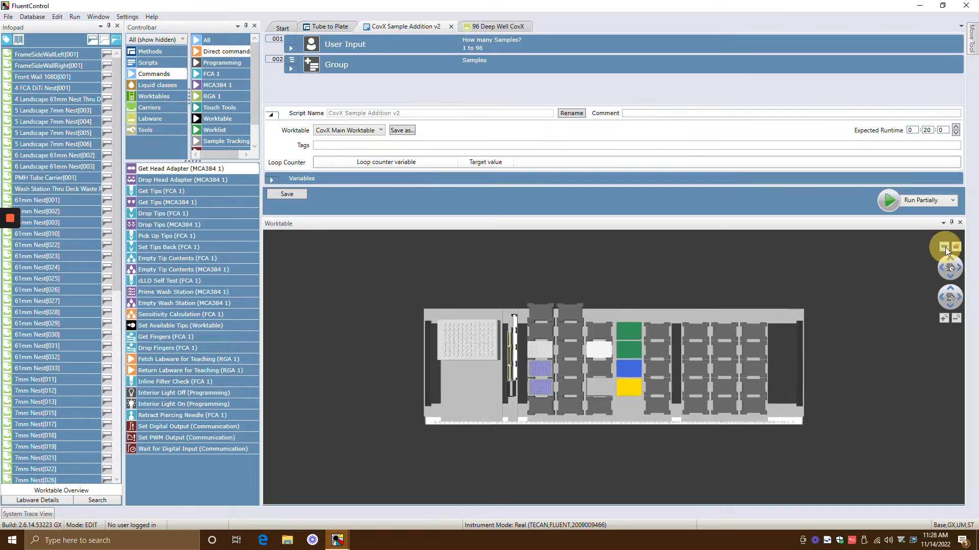
- Enlarge the worktable and display it as a rotated 3D perspective model
{"action": "left_click", "coordinate": [944, 247]}
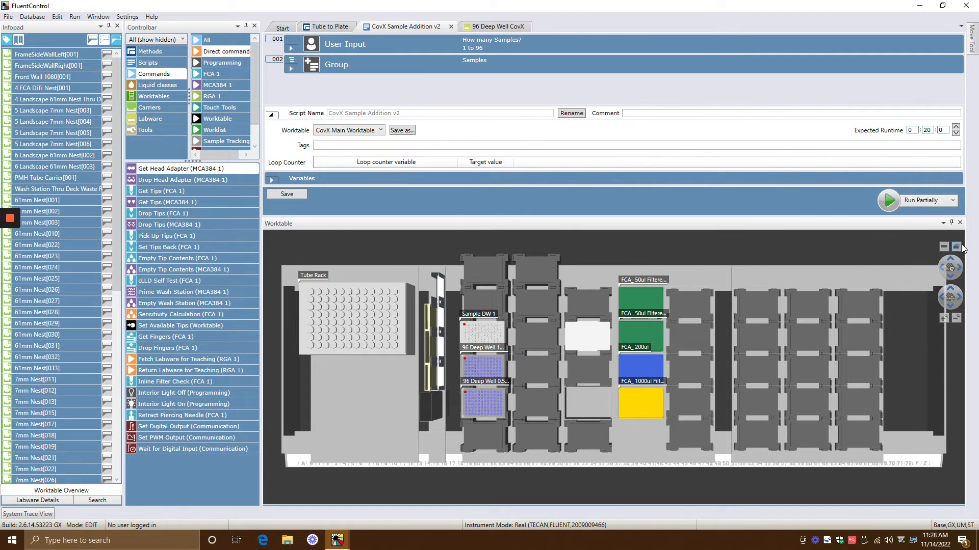
{"action": "left_click", "coordinate": [956, 247]}
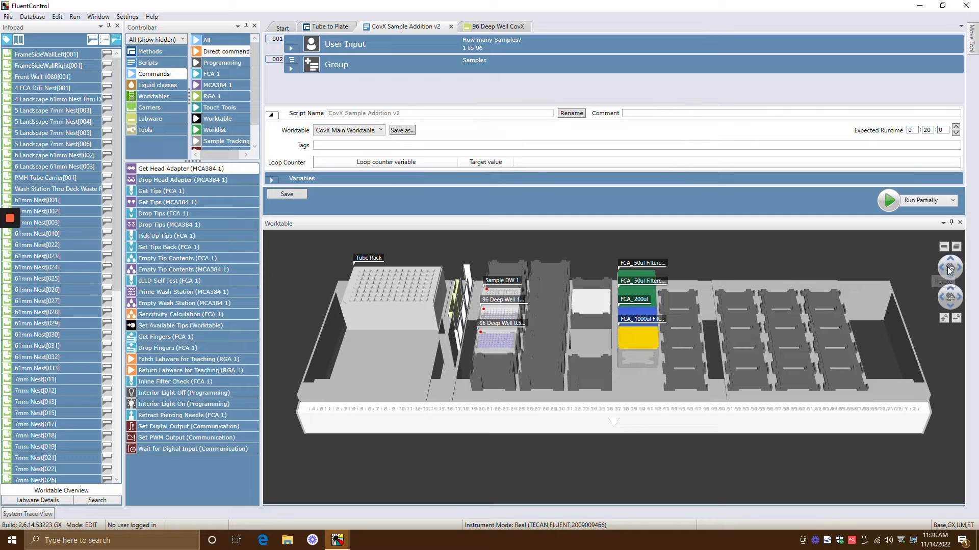
{"action": "left_click", "coordinate": [949, 265]}
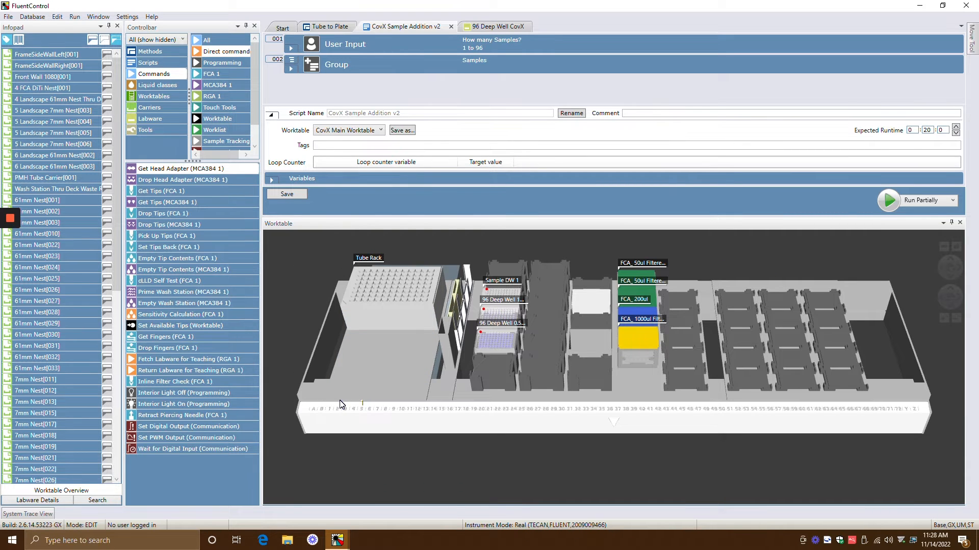
{"action": "mouse_move", "coordinate": [317, 411]}
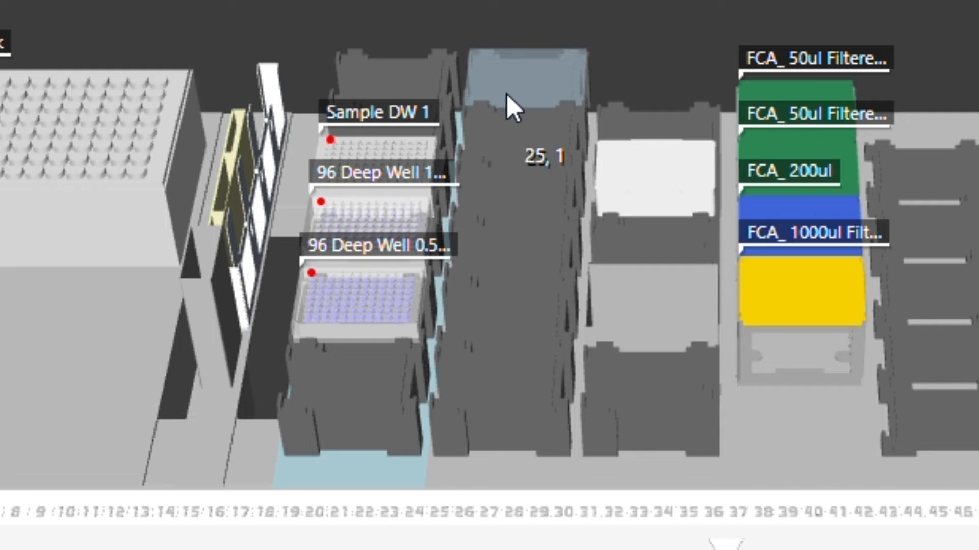
{"action": "mouse_move", "coordinate": [513, 191]}
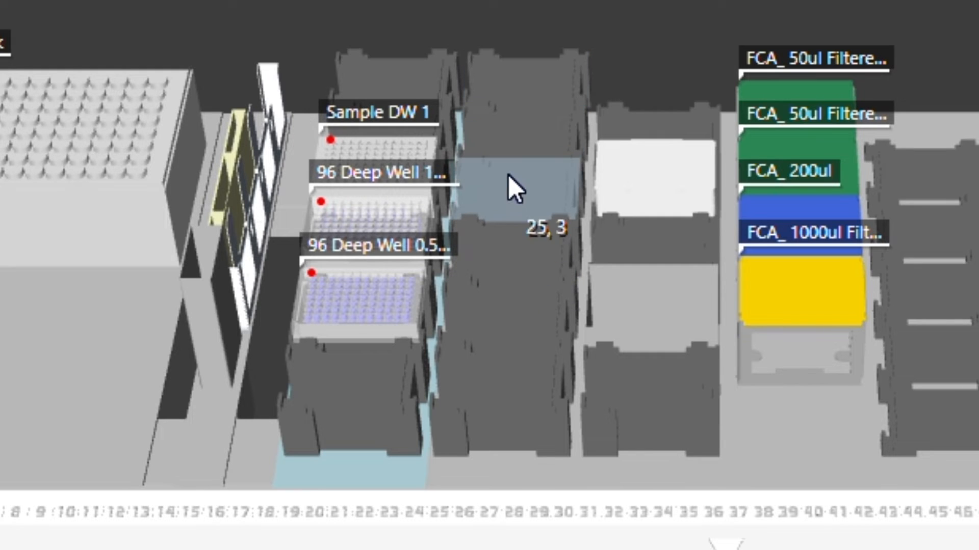
{"action": "mouse_move", "coordinate": [514, 335]}
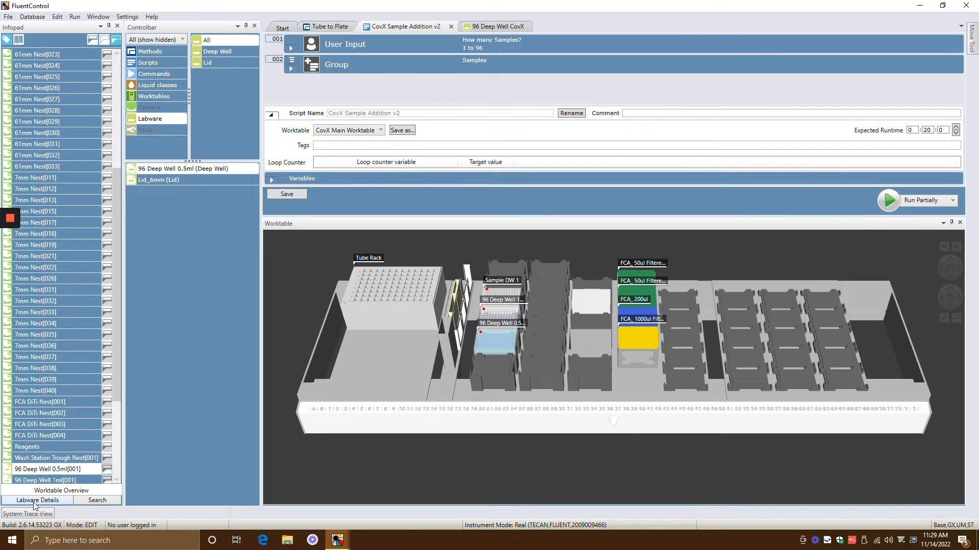
- Display Labware Details for the 61mm Nest carrier at grid 25, site 5
{"action": "left_click", "coordinate": [36, 500]}
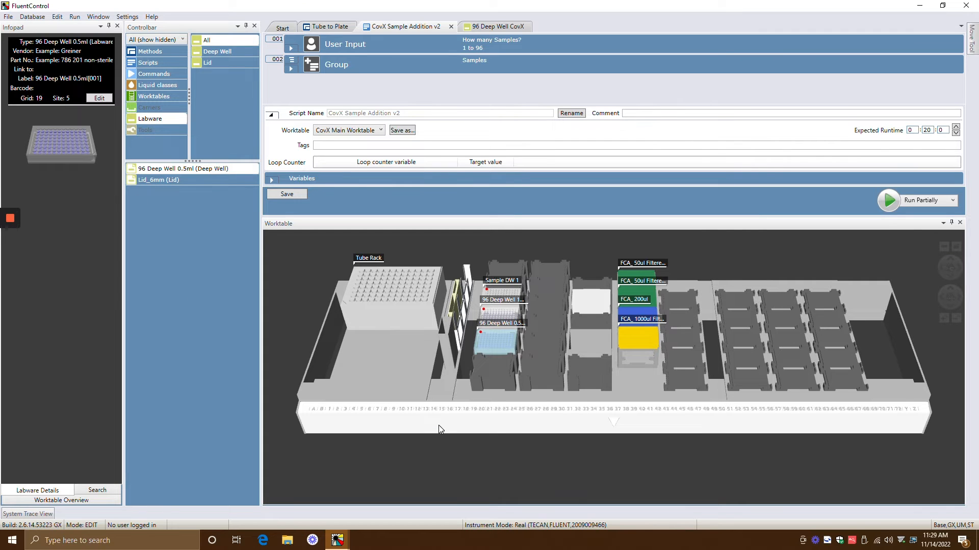
{"action": "mouse_move", "coordinate": [111, 213]}
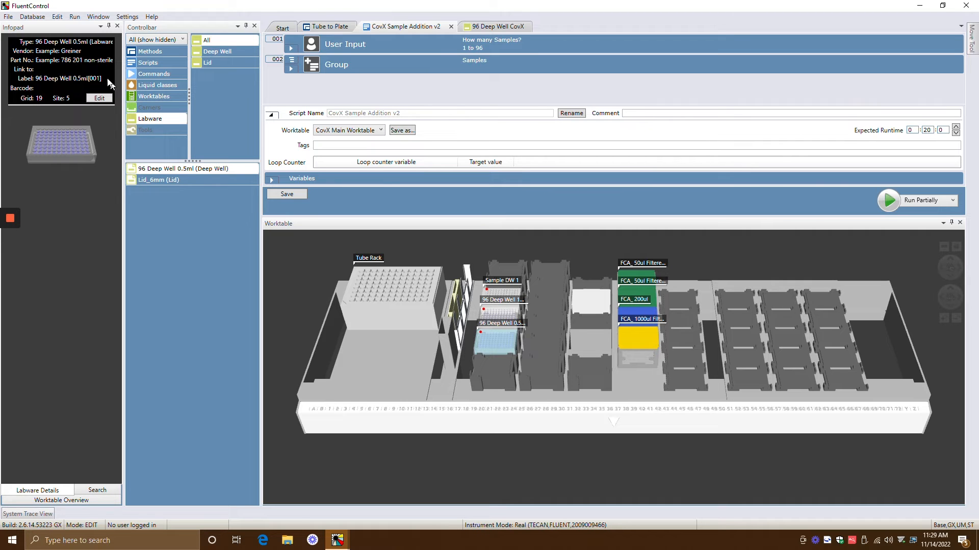
{"action": "mouse_move", "coordinate": [32, 173]}
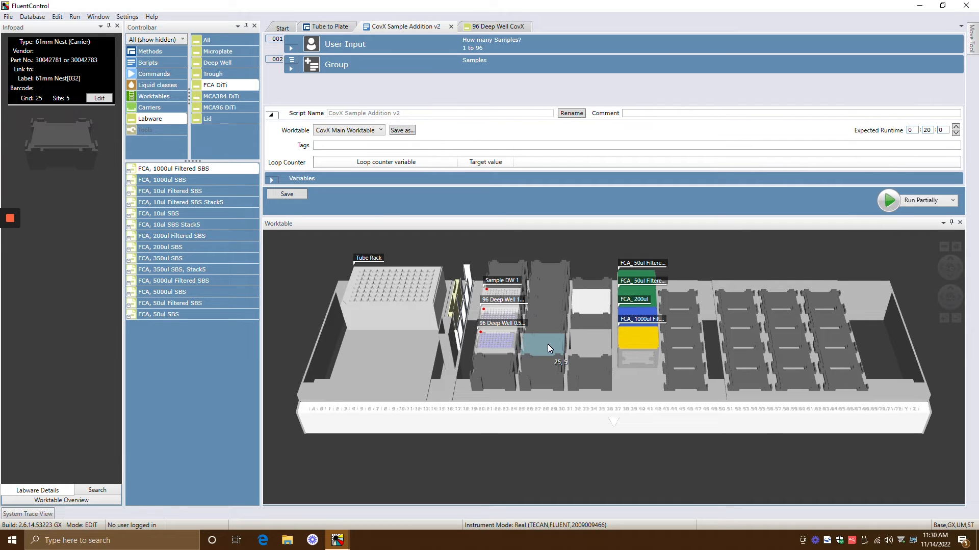
- List the Deep Well plate types in the Controlbar for placement on the carriers
{"action": "left_click", "coordinate": [217, 62]}
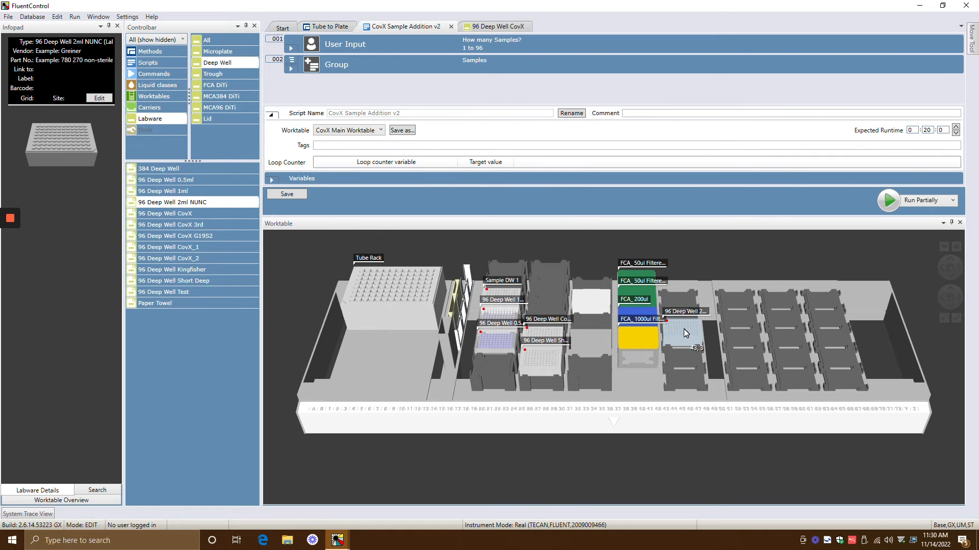
- Edit the 96 Deep Well 2ml NUNC labware, showing its Positions / Teaching settings
{"action": "right_click", "coordinate": [683, 330]}
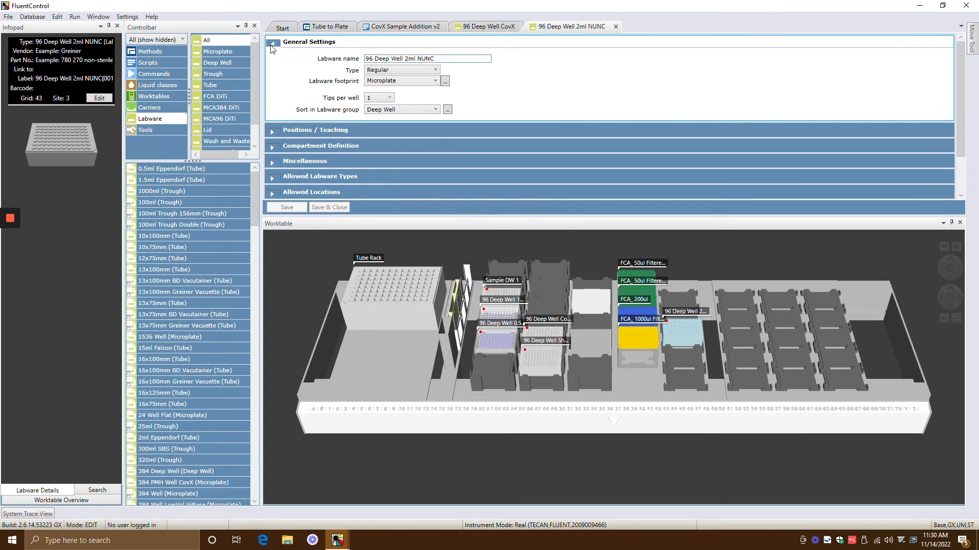
{"action": "left_click", "coordinate": [272, 42]}
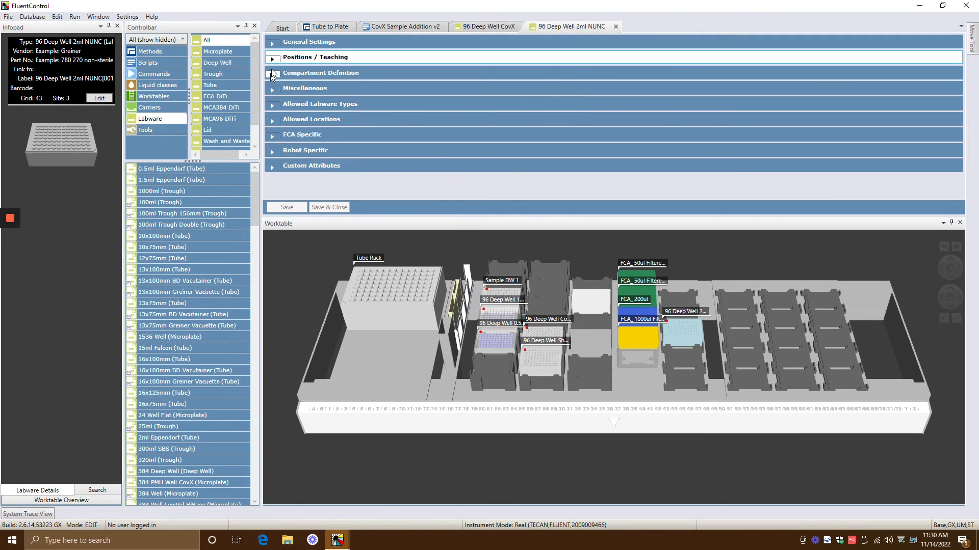
{"action": "left_click", "coordinate": [271, 57]}
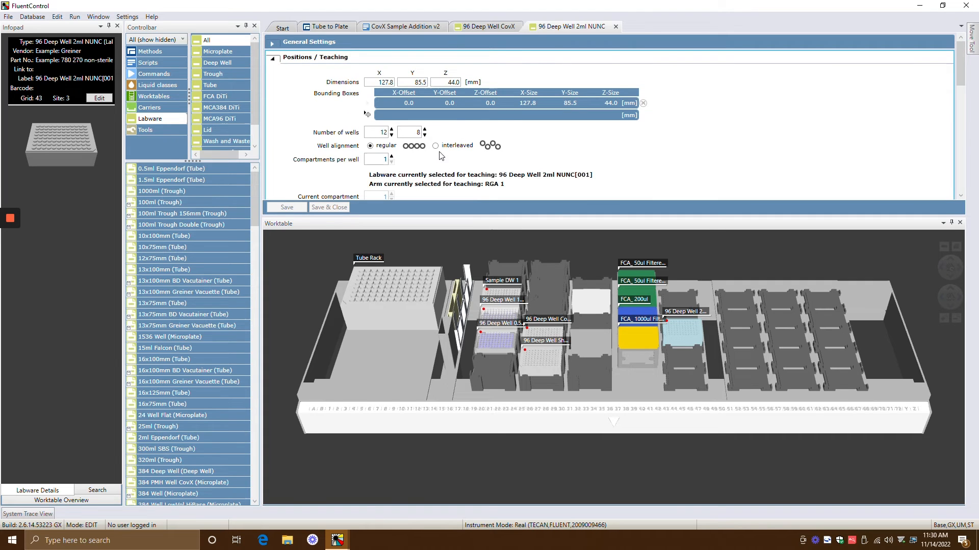